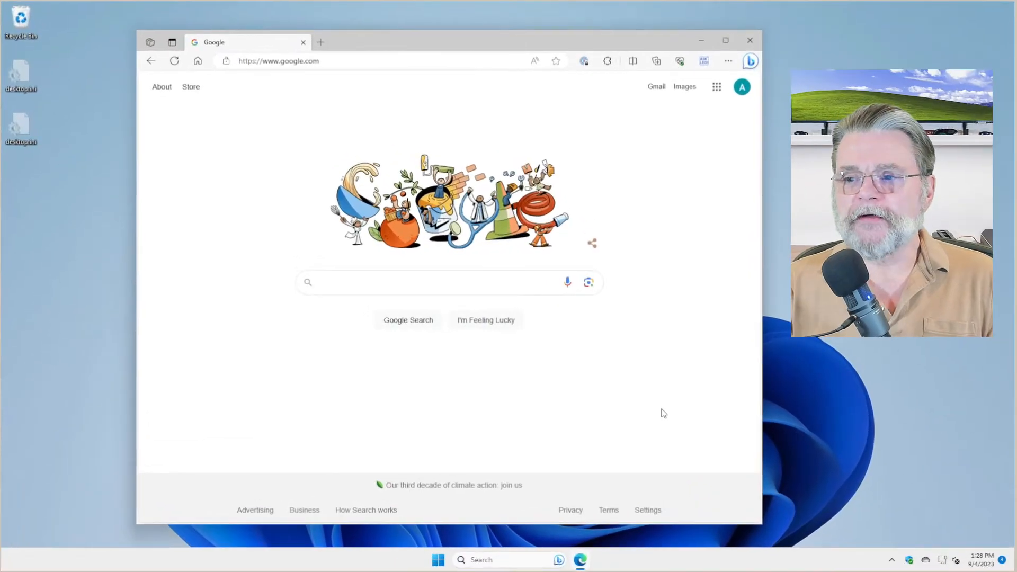
{"action": "mouse_move", "coordinate": [762, 183]}
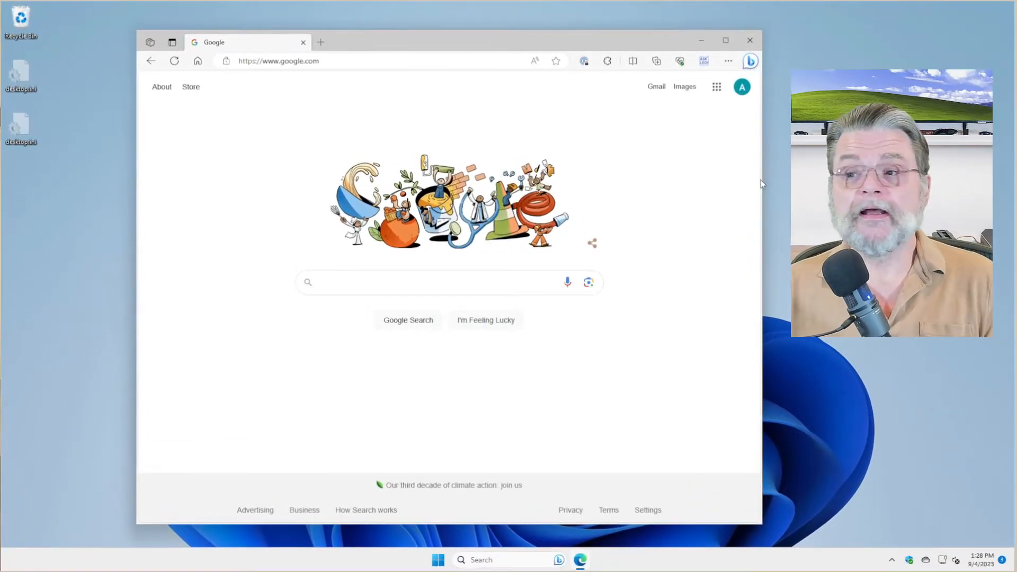
Enter takeout.google.com in the Edge address bar without opening it yet
{"action": "left_click", "coordinate": [742, 86]}
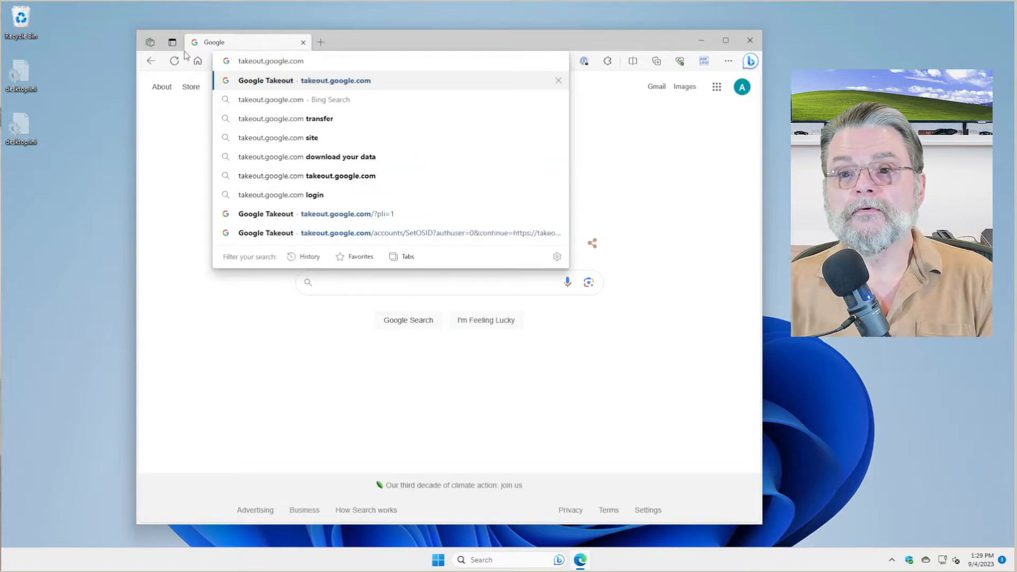
Load Google Takeout and tick Access Log Activity so 46 of 46 products are selected
{"action": "left_click", "coordinate": [303, 79]}
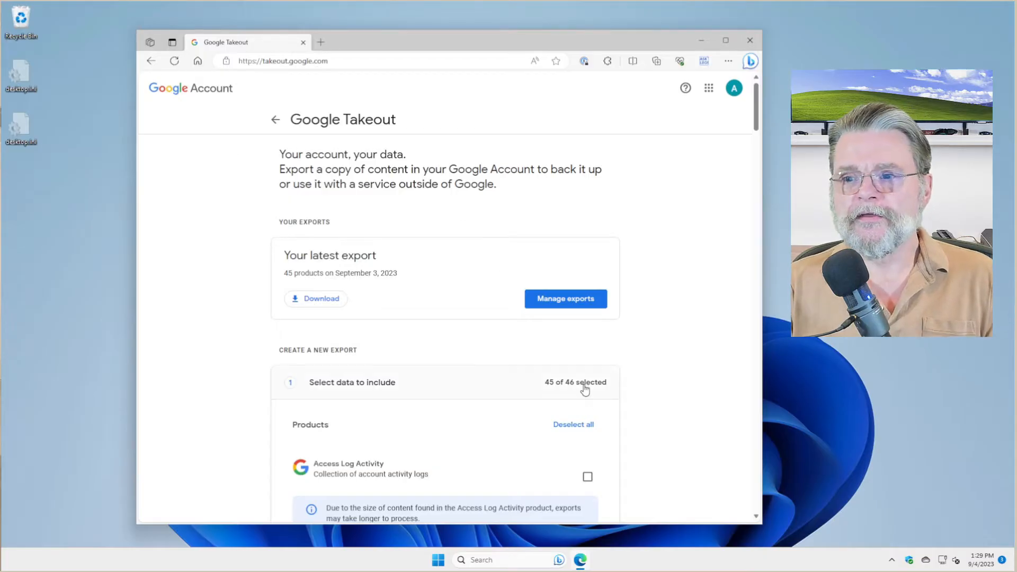
{"action": "mouse_move", "coordinate": [579, 397]}
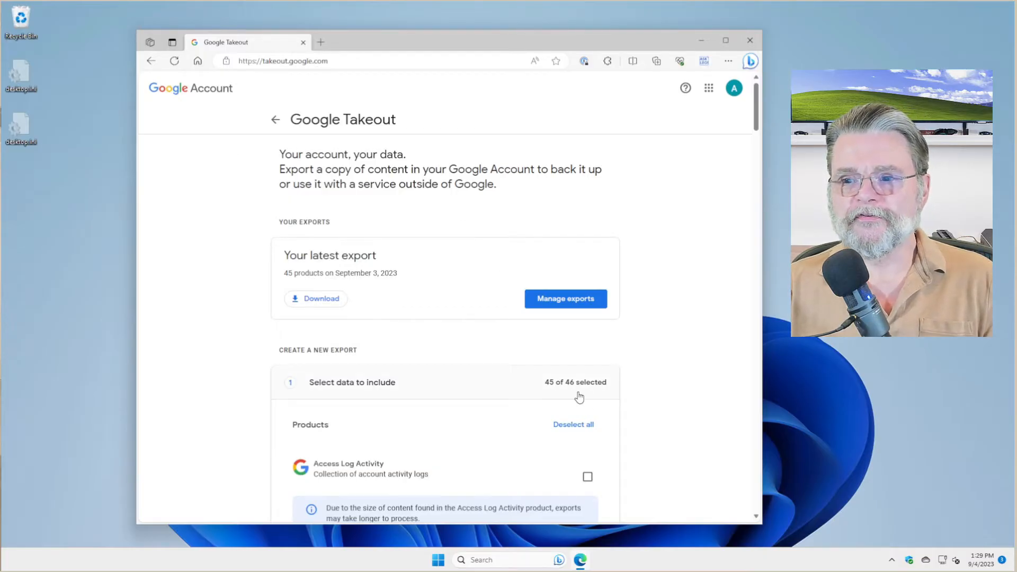
{"action": "scroll", "scroll_direction": "down", "scroll_amount": 3}
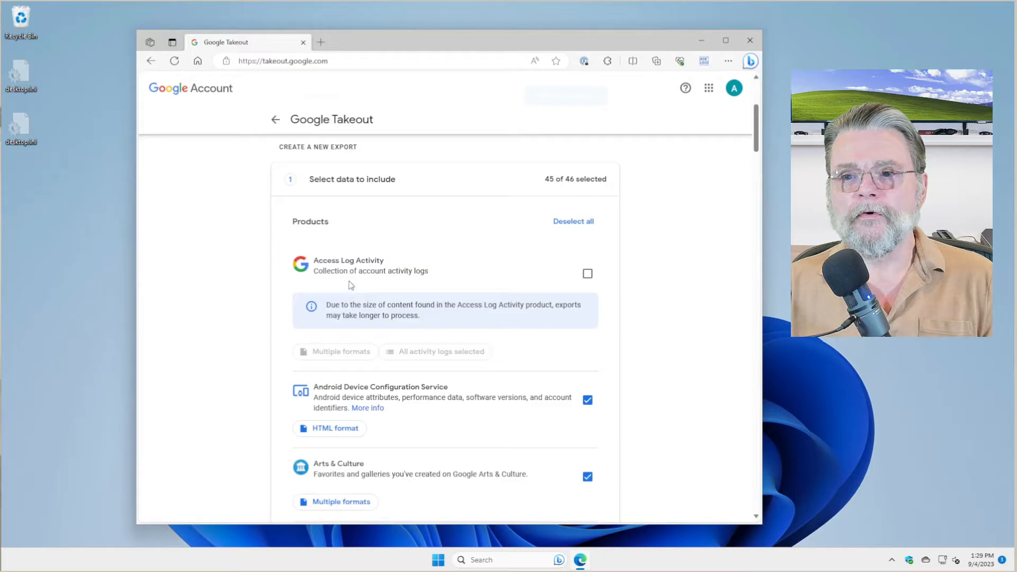
{"action": "mouse_move", "coordinate": [354, 287]}
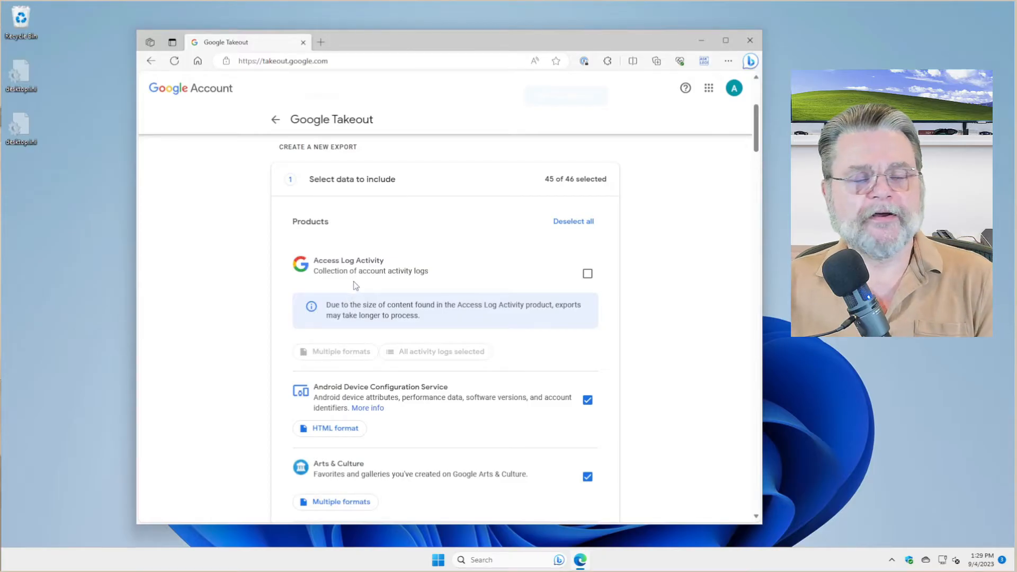
{"action": "mouse_move", "coordinate": [588, 274]}
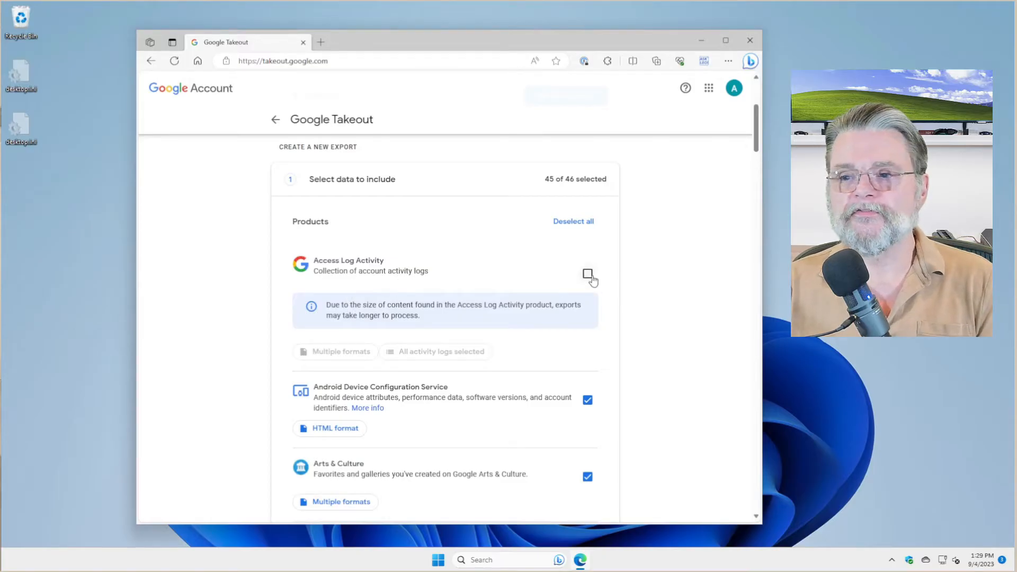
{"action": "left_click", "coordinate": [588, 273]}
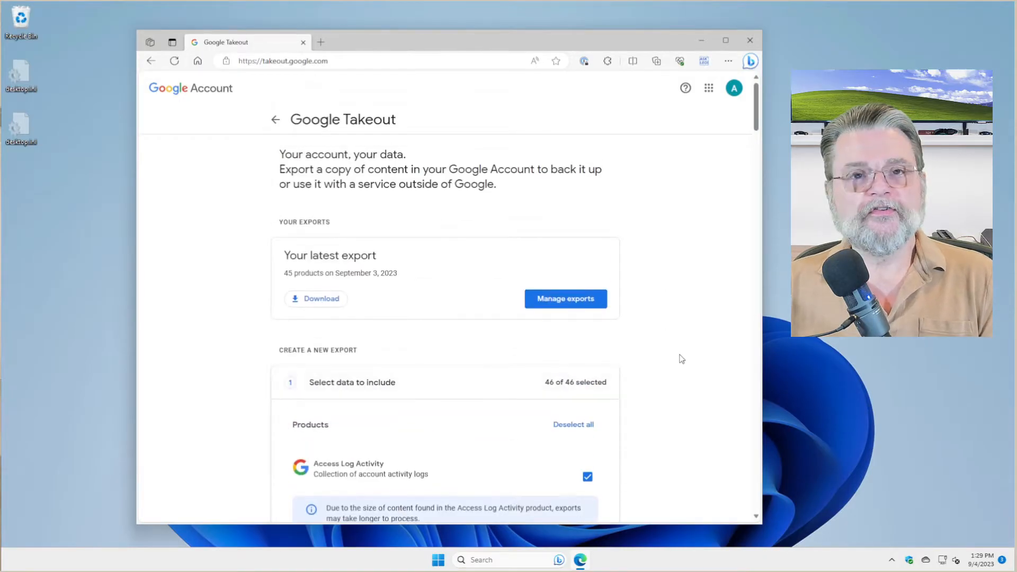
{"action": "mouse_move", "coordinate": [644, 357]}
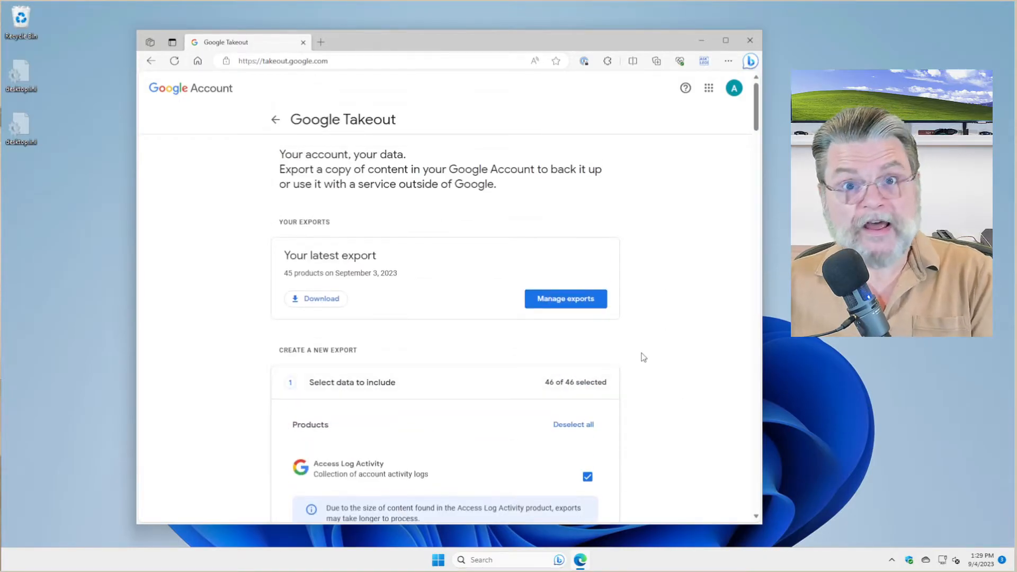
{"action": "scroll", "scroll_direction": "down", "scroll_amount": 3}
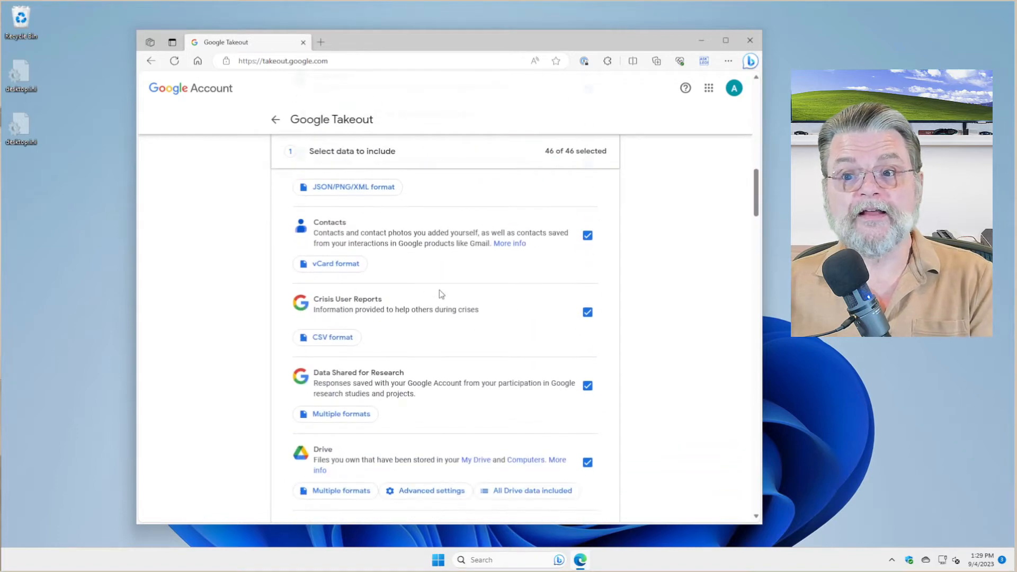
{"action": "scroll", "scroll_direction": "down", "scroll_amount": 3}
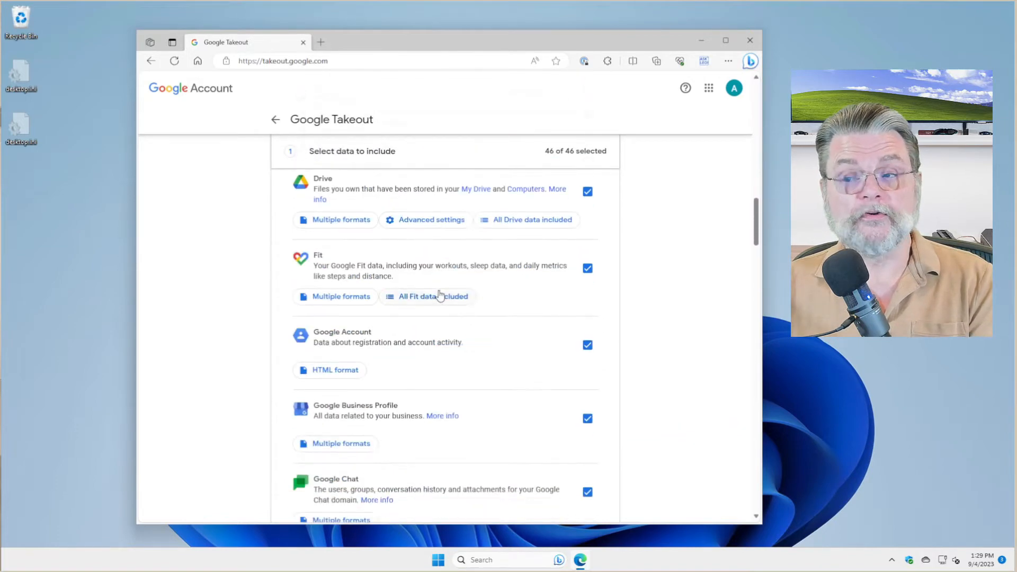
{"action": "scroll", "scroll_direction": "down", "scroll_amount": 3}
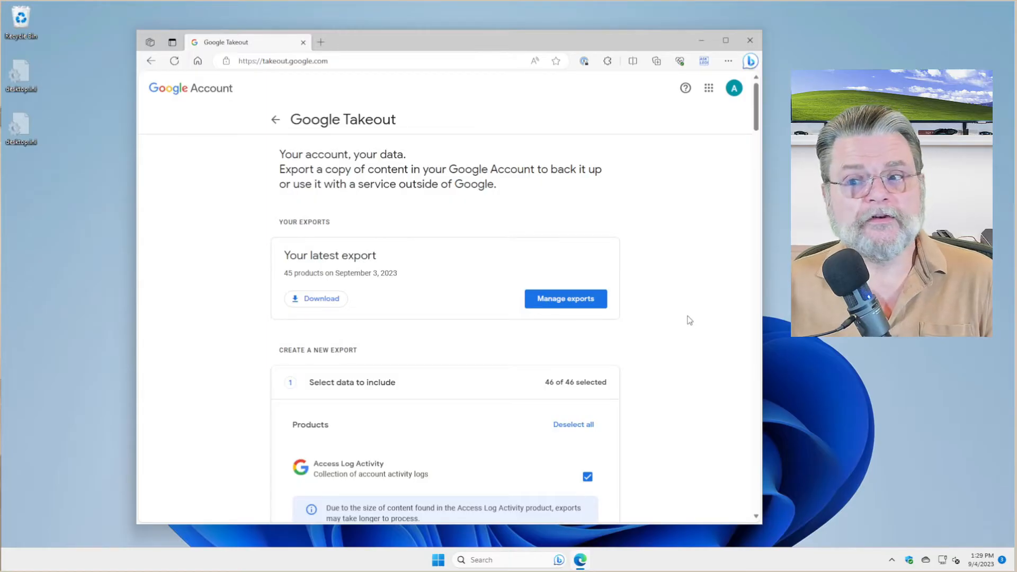
{"action": "mouse_move", "coordinate": [420, 269]}
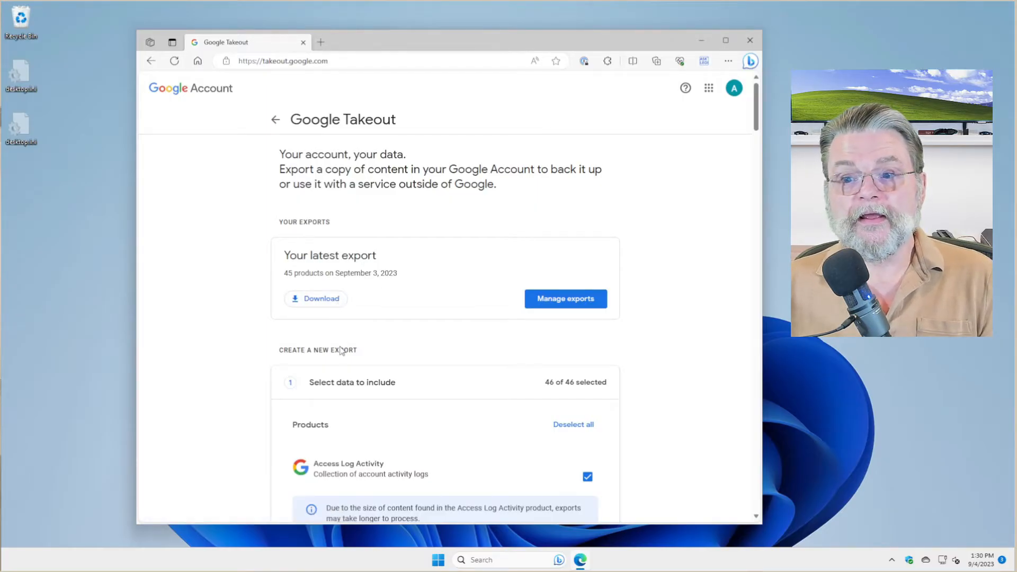
{"action": "mouse_move", "coordinate": [675, 224]}
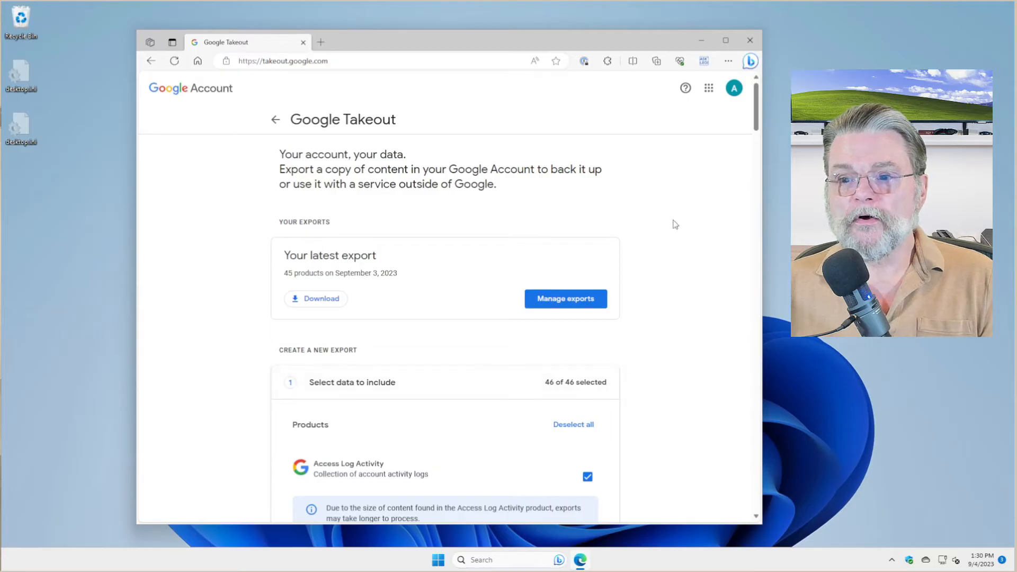
{"action": "scroll", "scroll_direction": "down", "scroll_amount": 3}
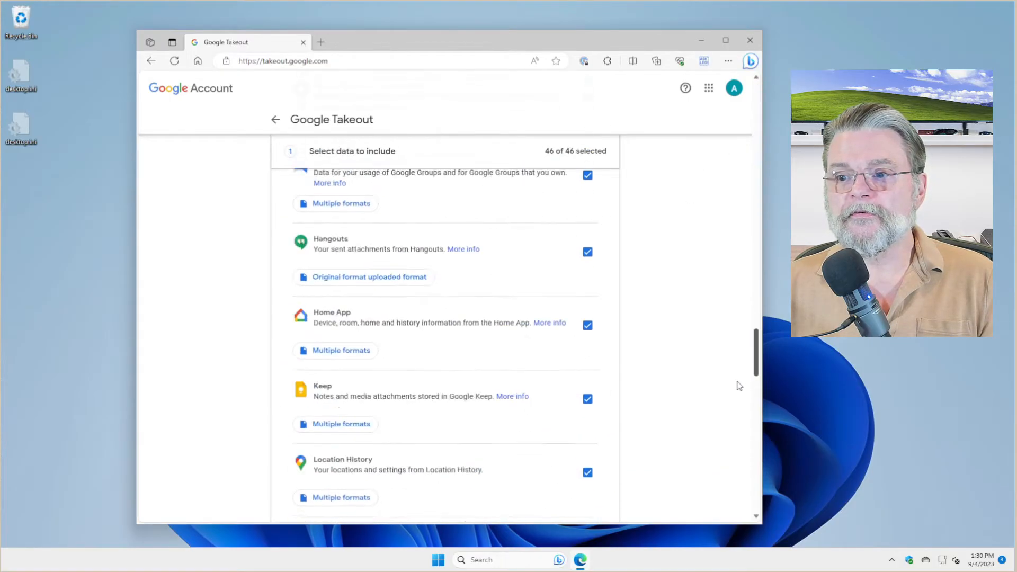
{"action": "scroll", "scroll_direction": "down", "scroll_amount": 3}
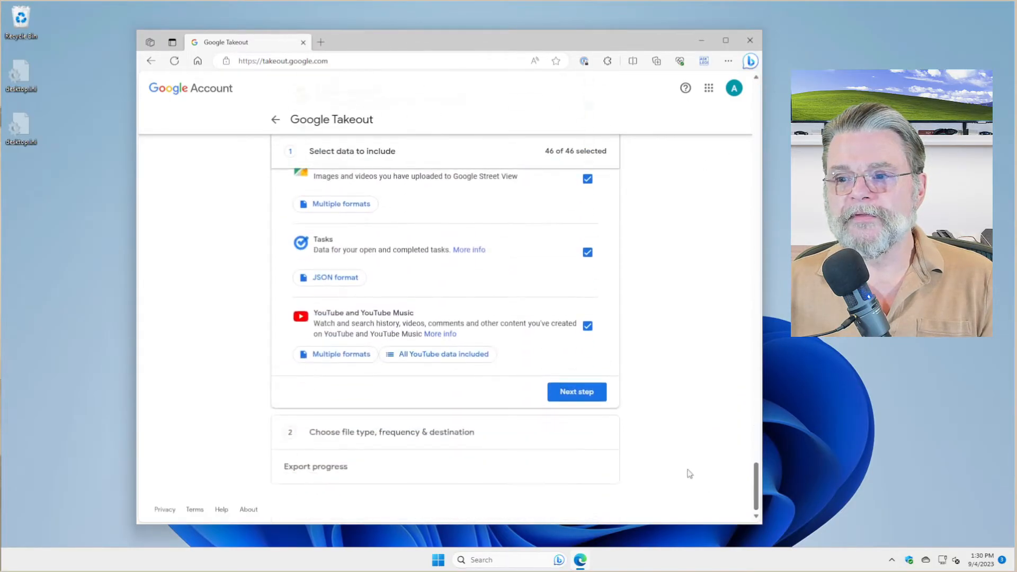
{"action": "mouse_move", "coordinate": [713, 319]}
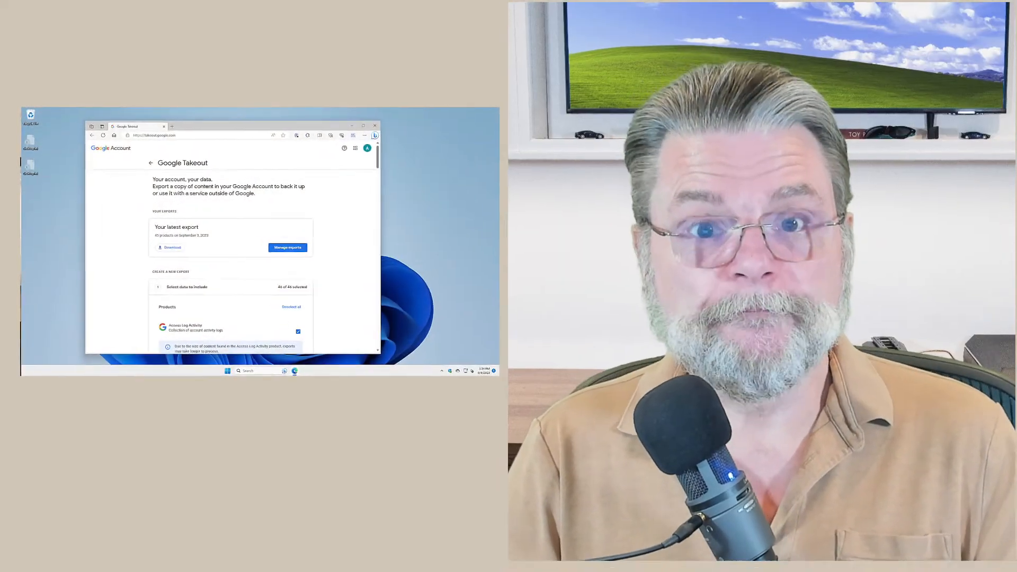
Go from the profile avatar menu to Manage your Google Account in a new tab
{"action": "left_click", "coordinate": [352, 126]}
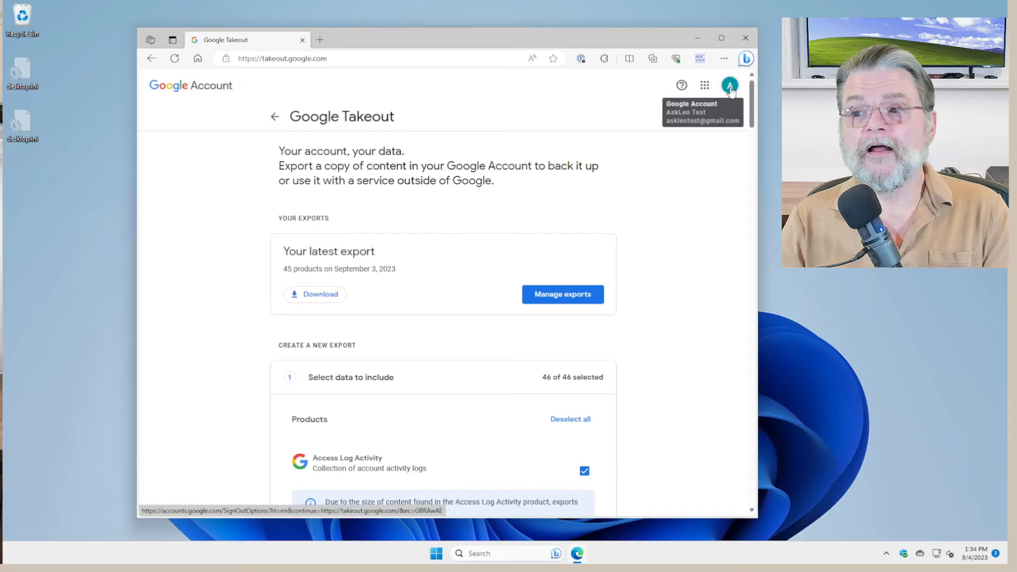
{"action": "left_click", "coordinate": [729, 85]}
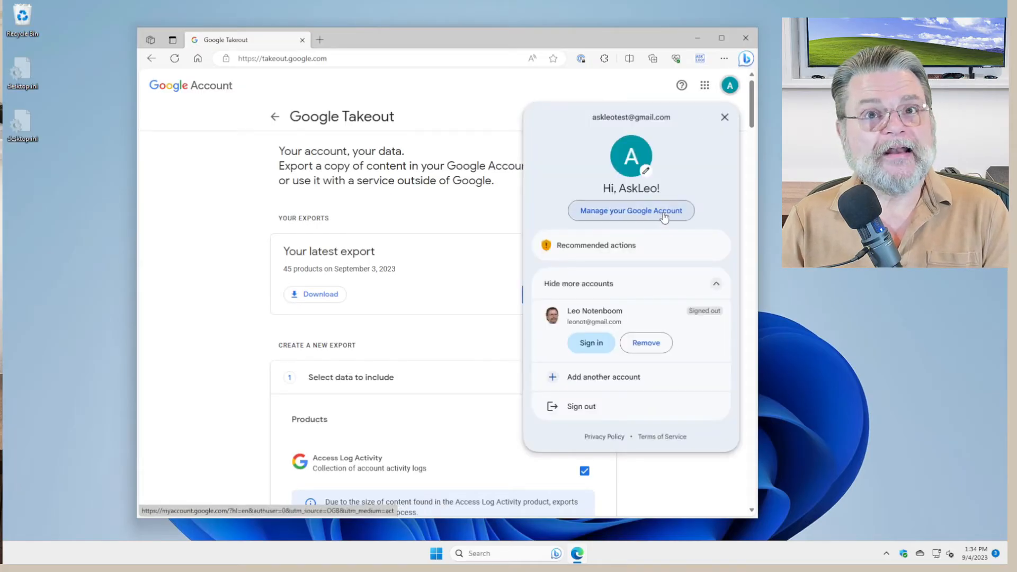
{"action": "left_click", "coordinate": [629, 210]}
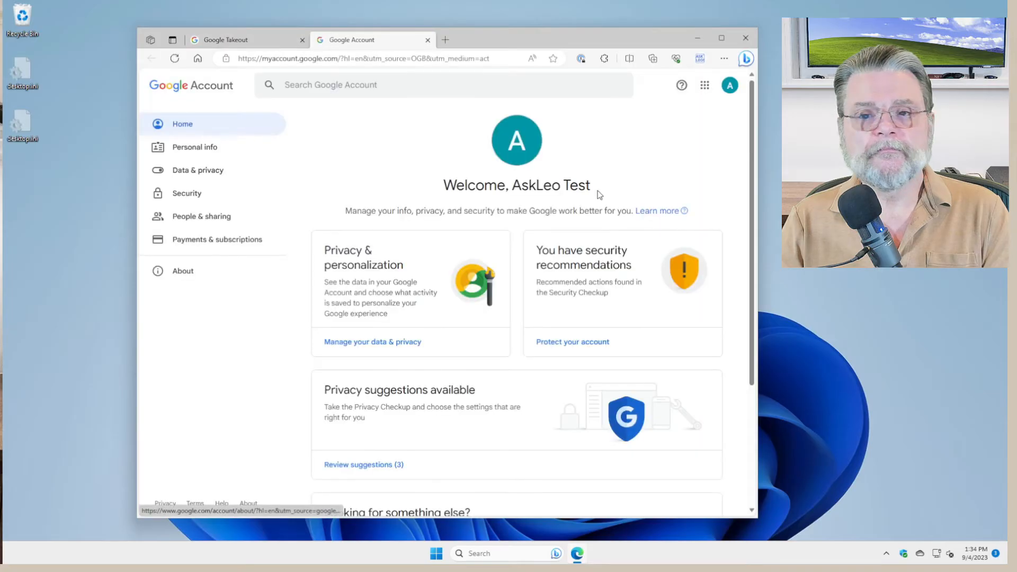
{"action": "mouse_move", "coordinate": [189, 174]}
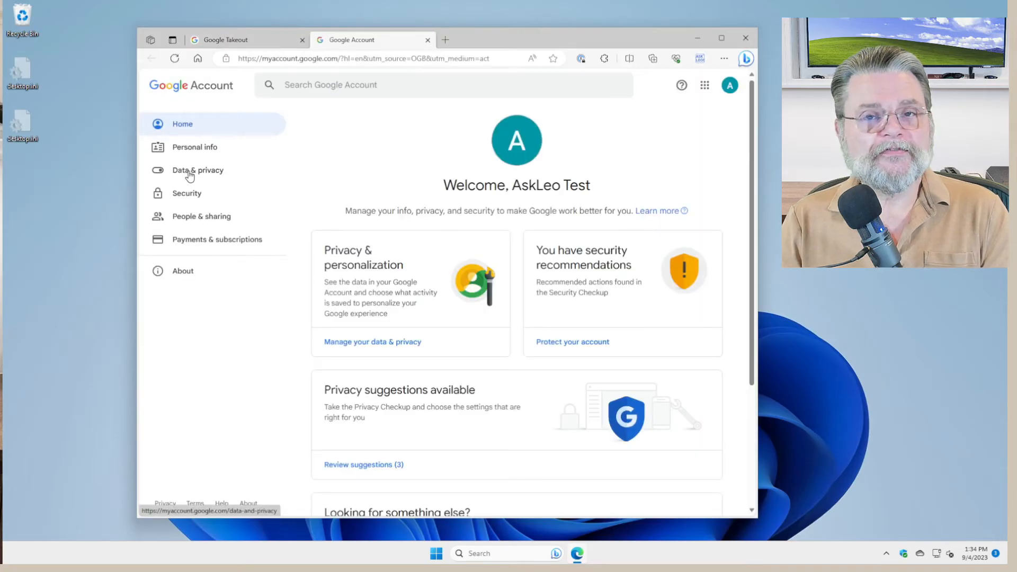
Show the Data & privacy page down to More options with Delete your Google Account
{"action": "left_click", "coordinate": [197, 170]}
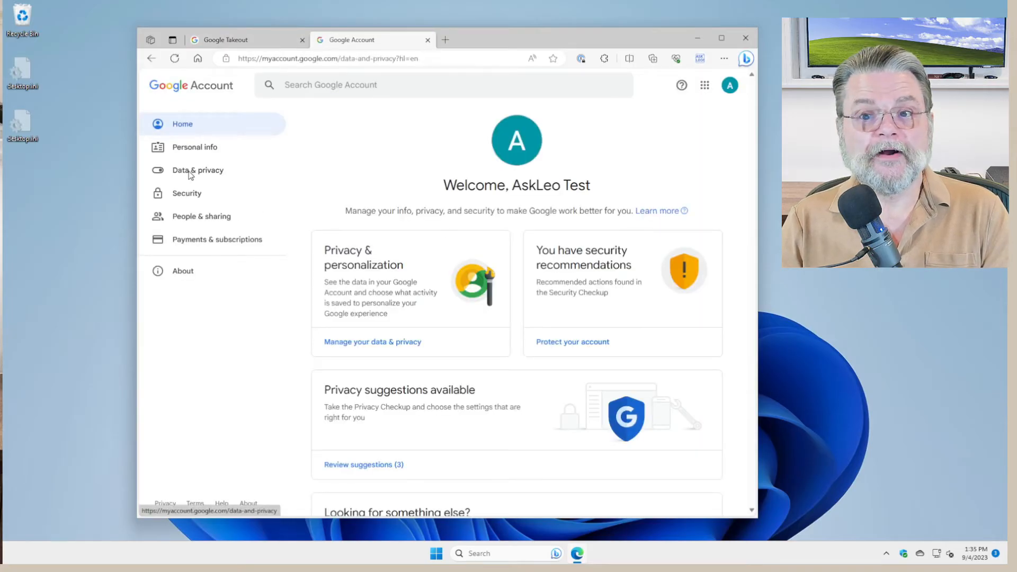
{"action": "left_click", "coordinate": [198, 170]}
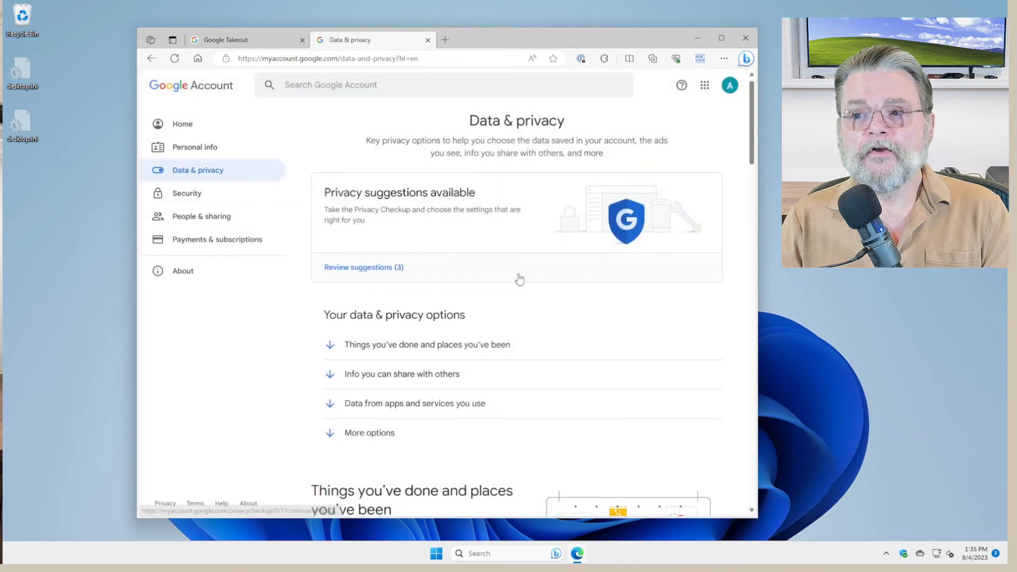
{"action": "scroll", "scroll_direction": "down", "scroll_amount": 3}
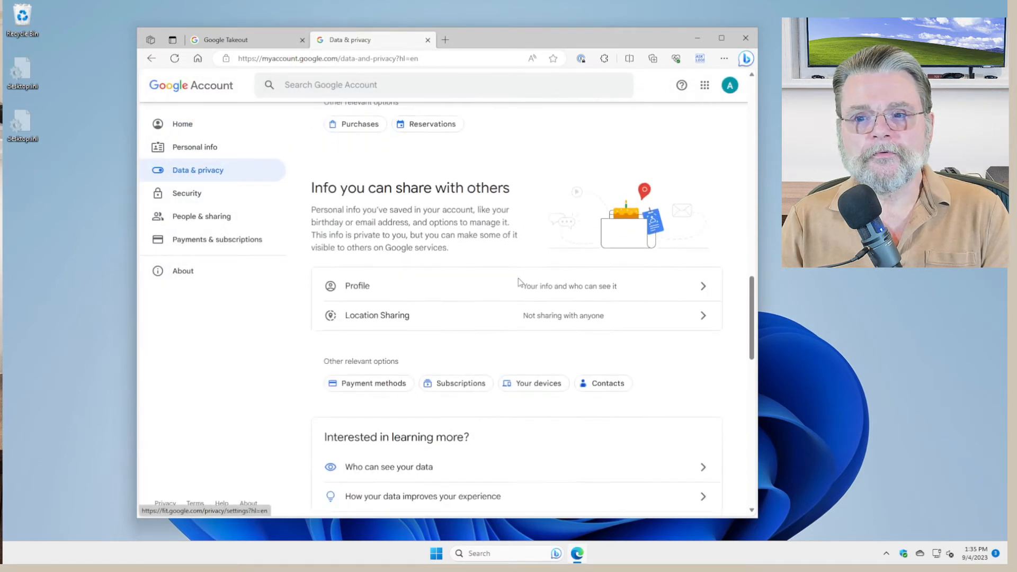
{"action": "scroll", "scroll_direction": "down", "scroll_amount": 3}
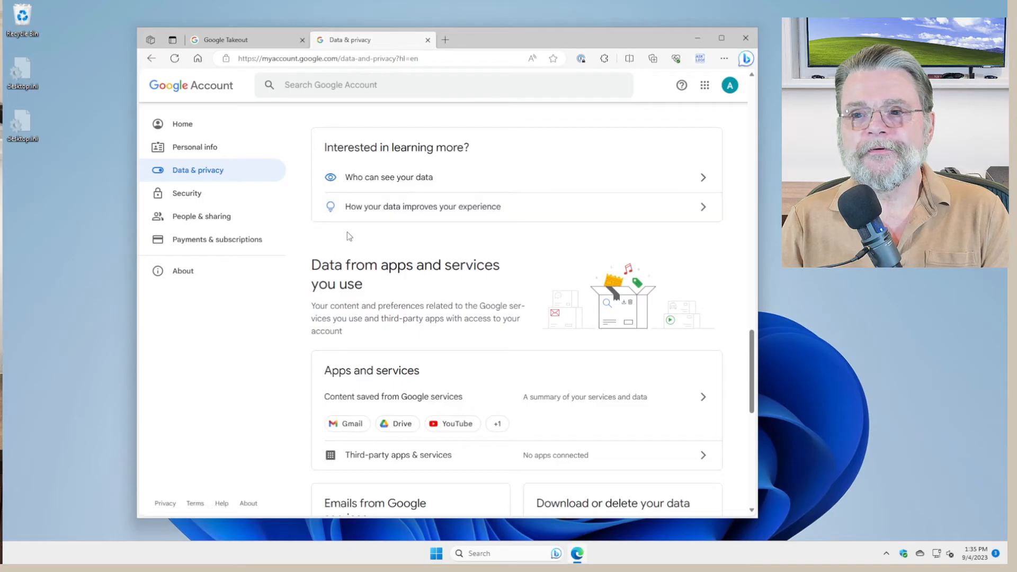
{"action": "scroll", "scroll_direction": "down", "scroll_amount": 3}
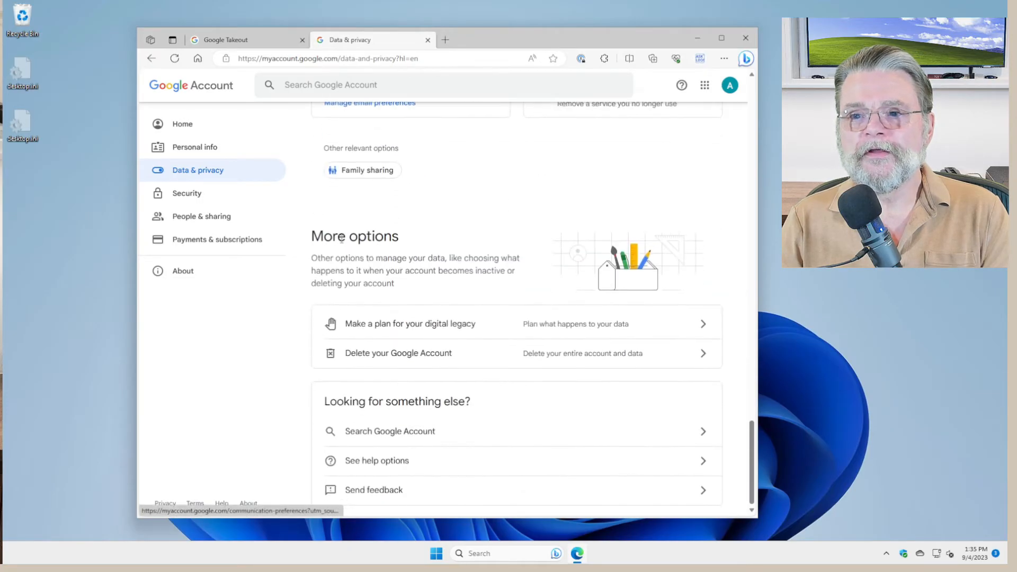
{"action": "mouse_move", "coordinate": [484, 360]}
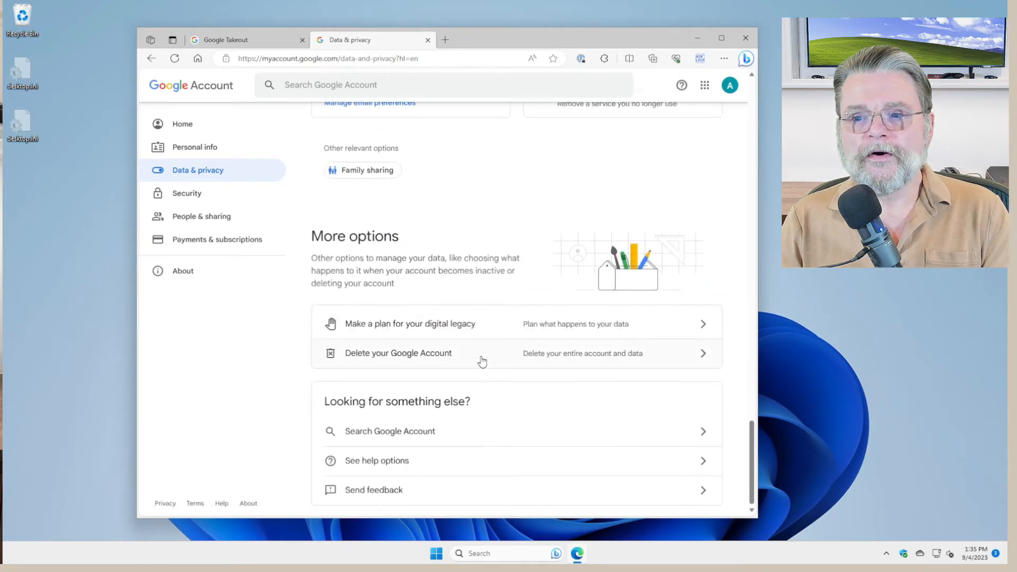